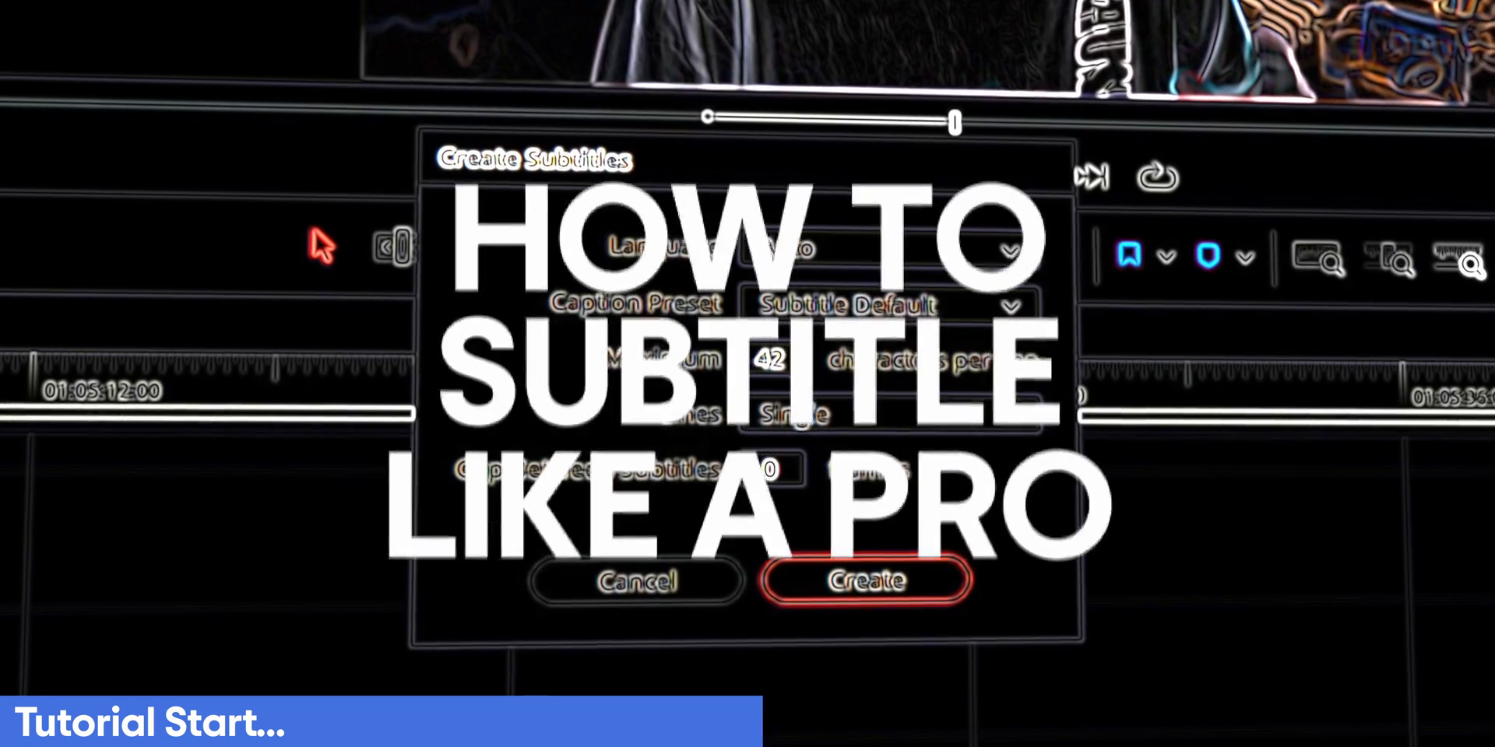
- Bring up Create Subtitles from Audio from the Timeline menu
{"action": "left_click", "coordinate": [863, 579]}
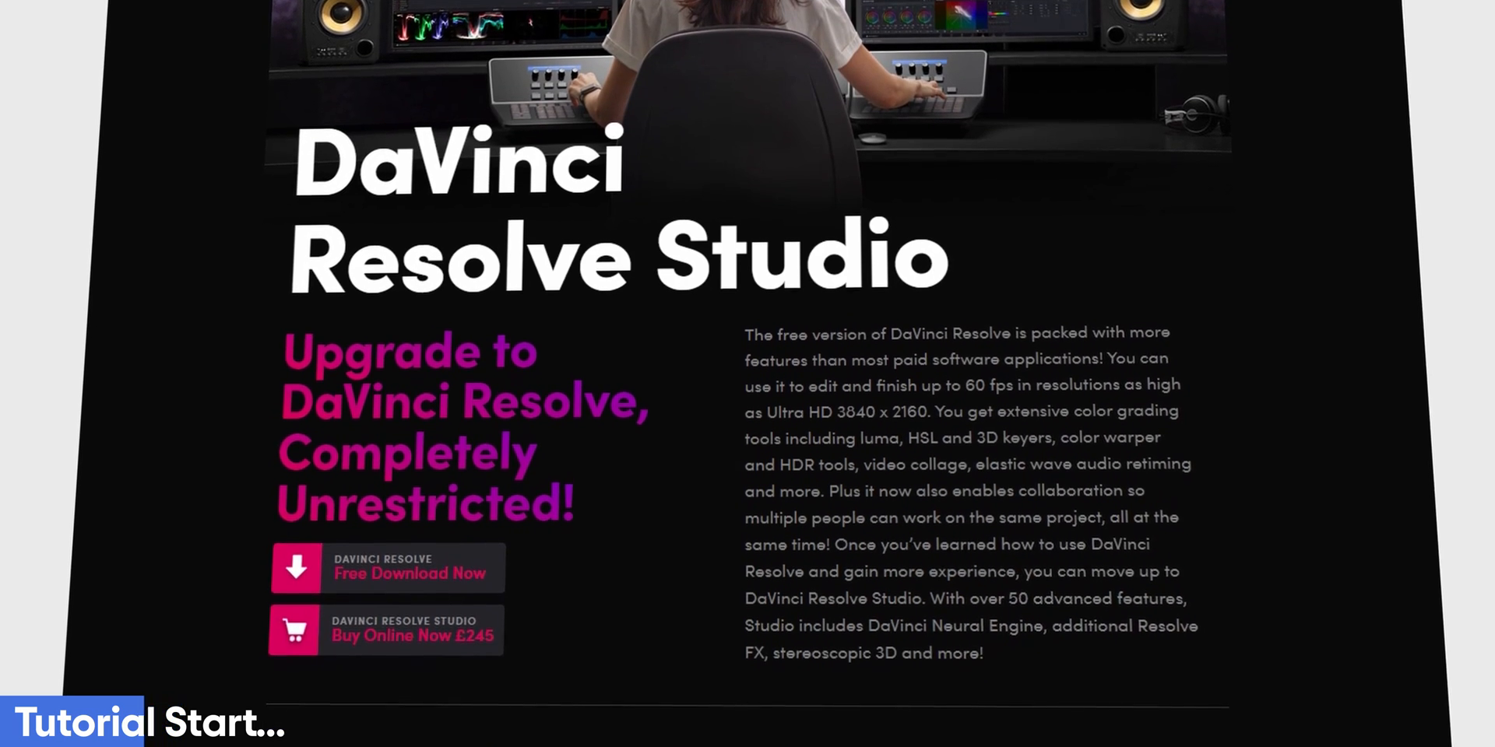
{"action": "scroll", "scroll_direction": "down", "scroll_amount": 3}
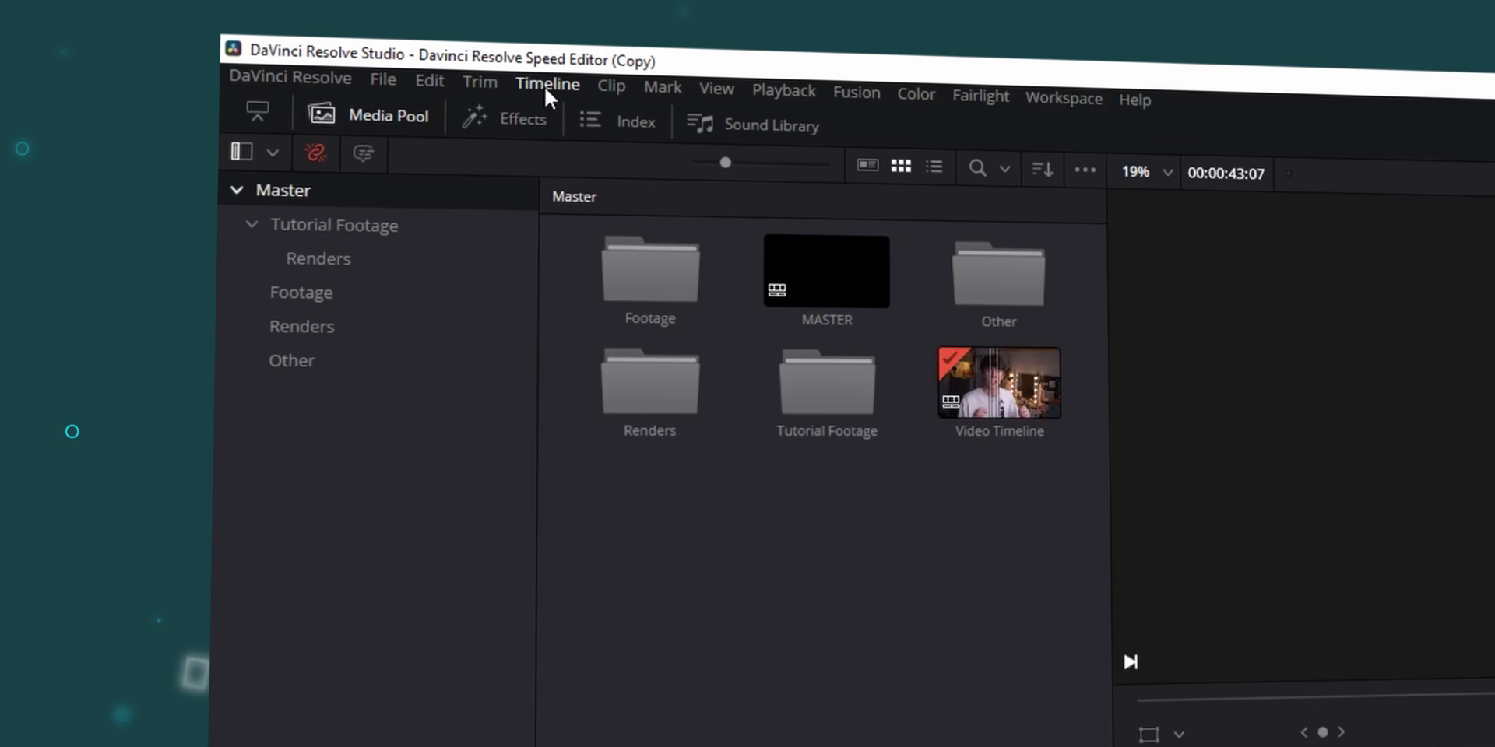
{"action": "left_click", "coordinate": [547, 84]}
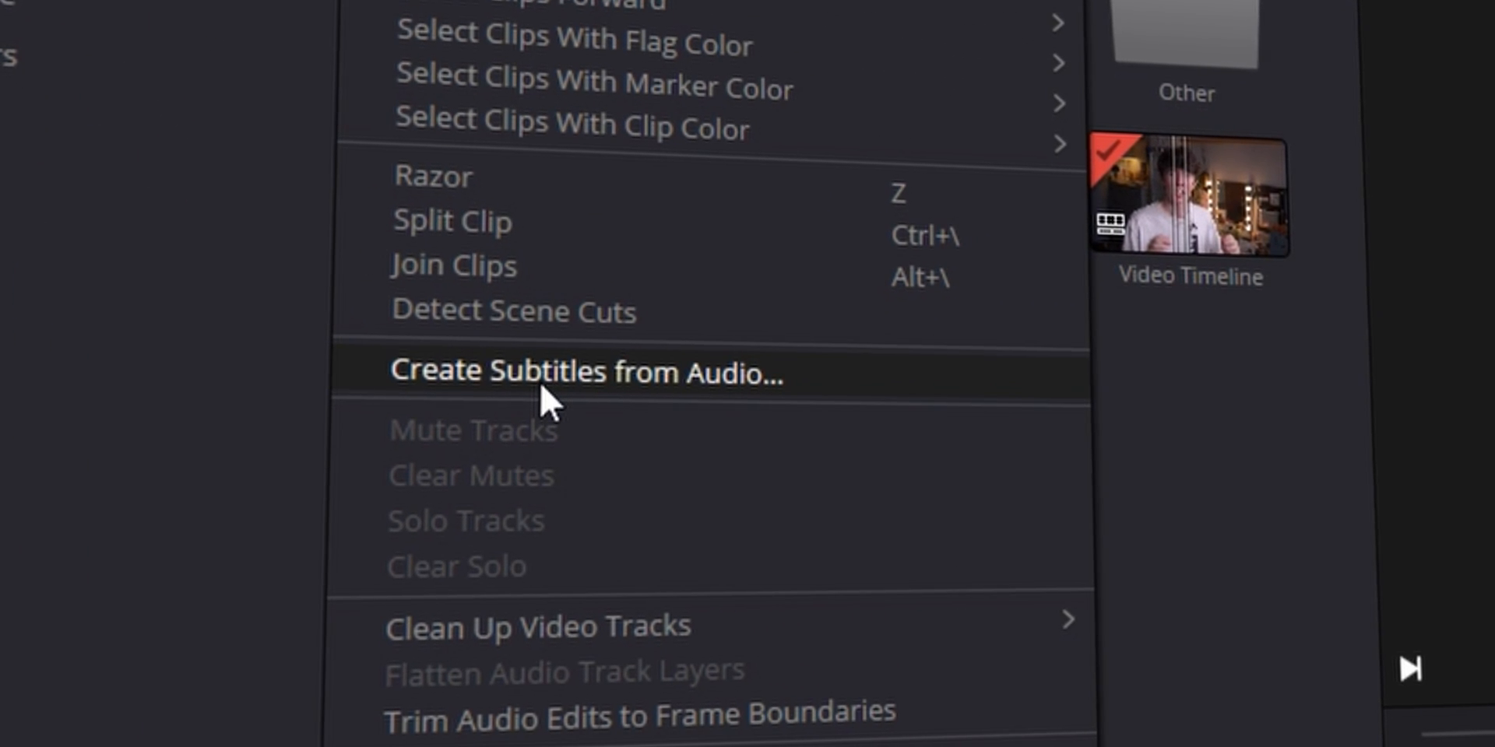
{"action": "left_click", "coordinate": [585, 372]}
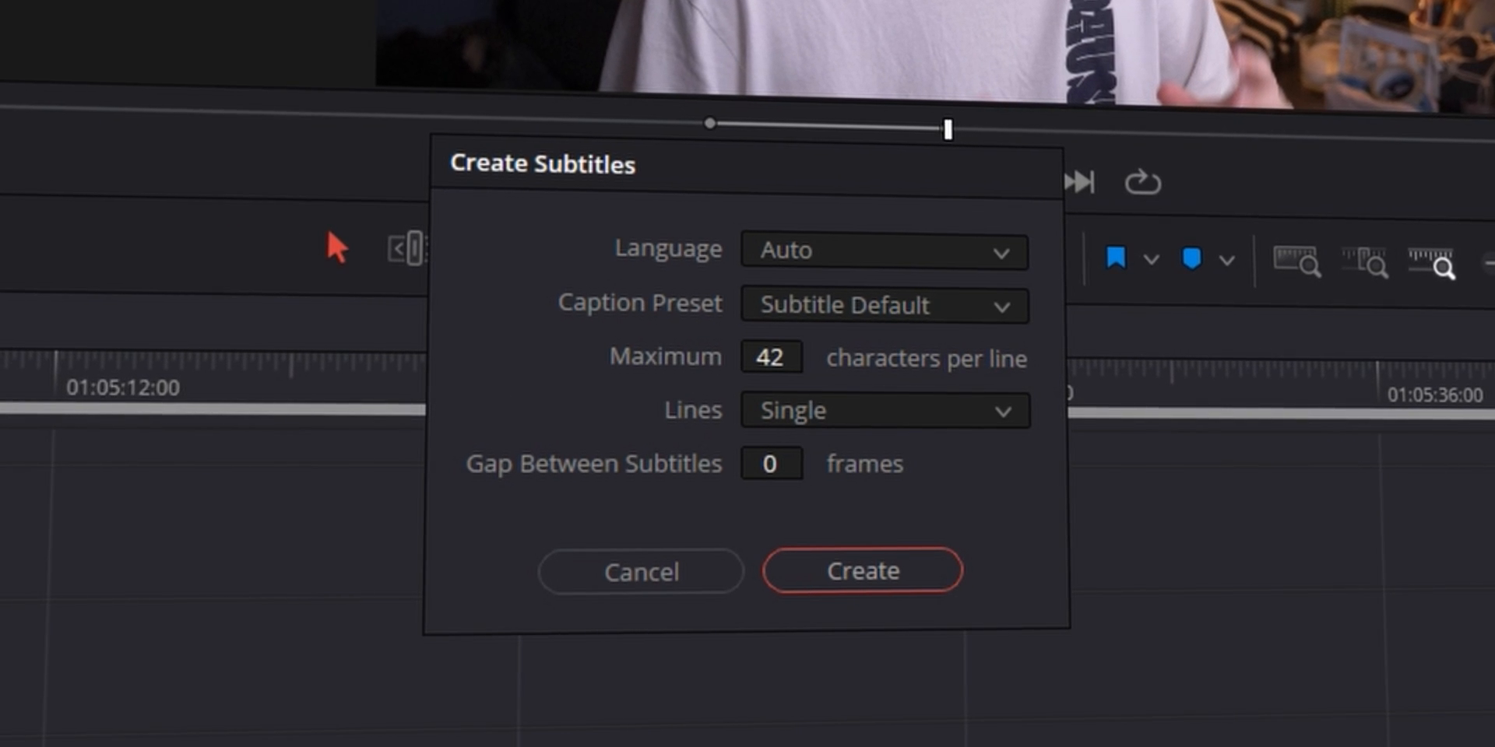
{"action": "mouse_move", "coordinate": [522, 212]}
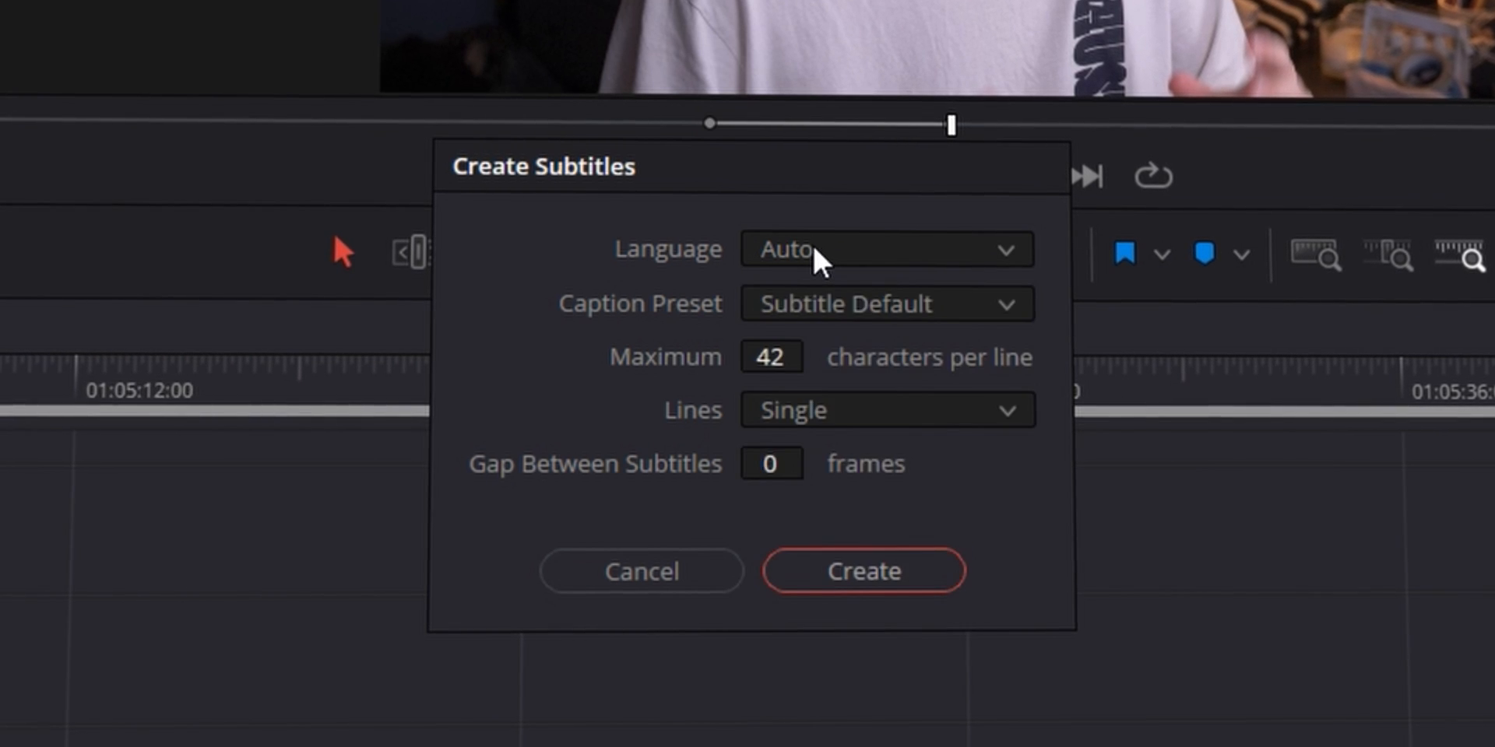
- Keep Language Auto, set Maximum 35 characters, Lines Single, and start creating subtitles
{"action": "left_click", "coordinate": [883, 249]}
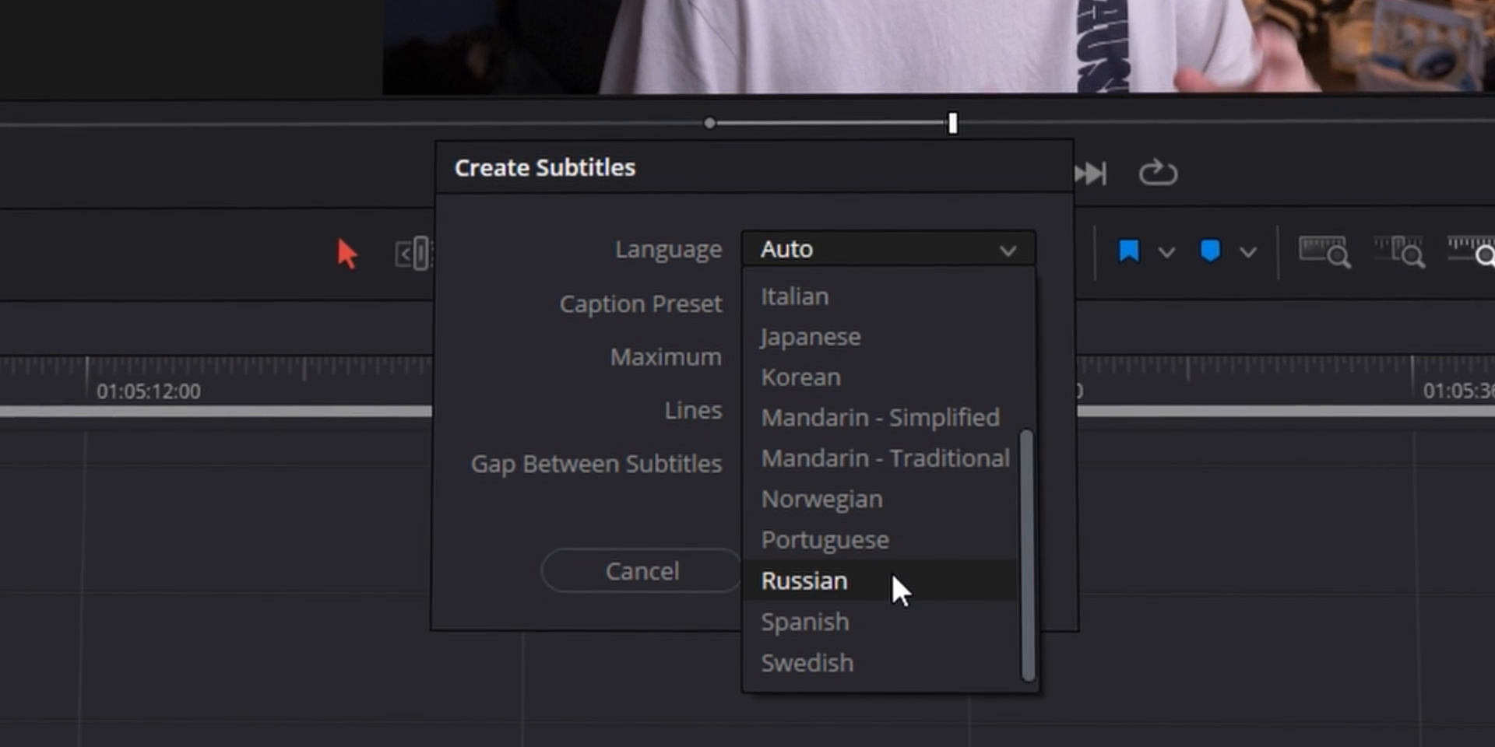
{"action": "mouse_move", "coordinate": [943, 663]}
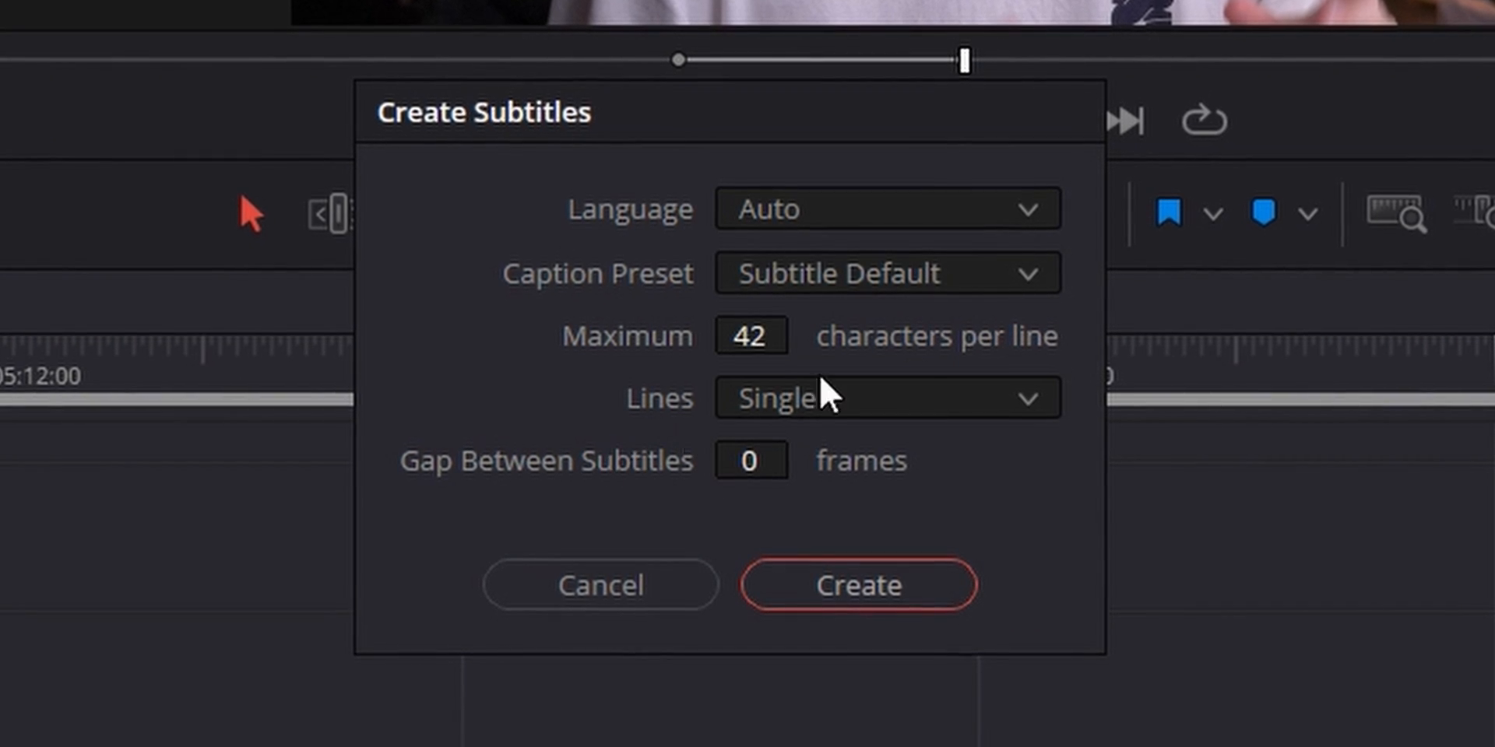
{"action": "left_click", "coordinate": [750, 335]}
{"action": "type", "text": "35"}
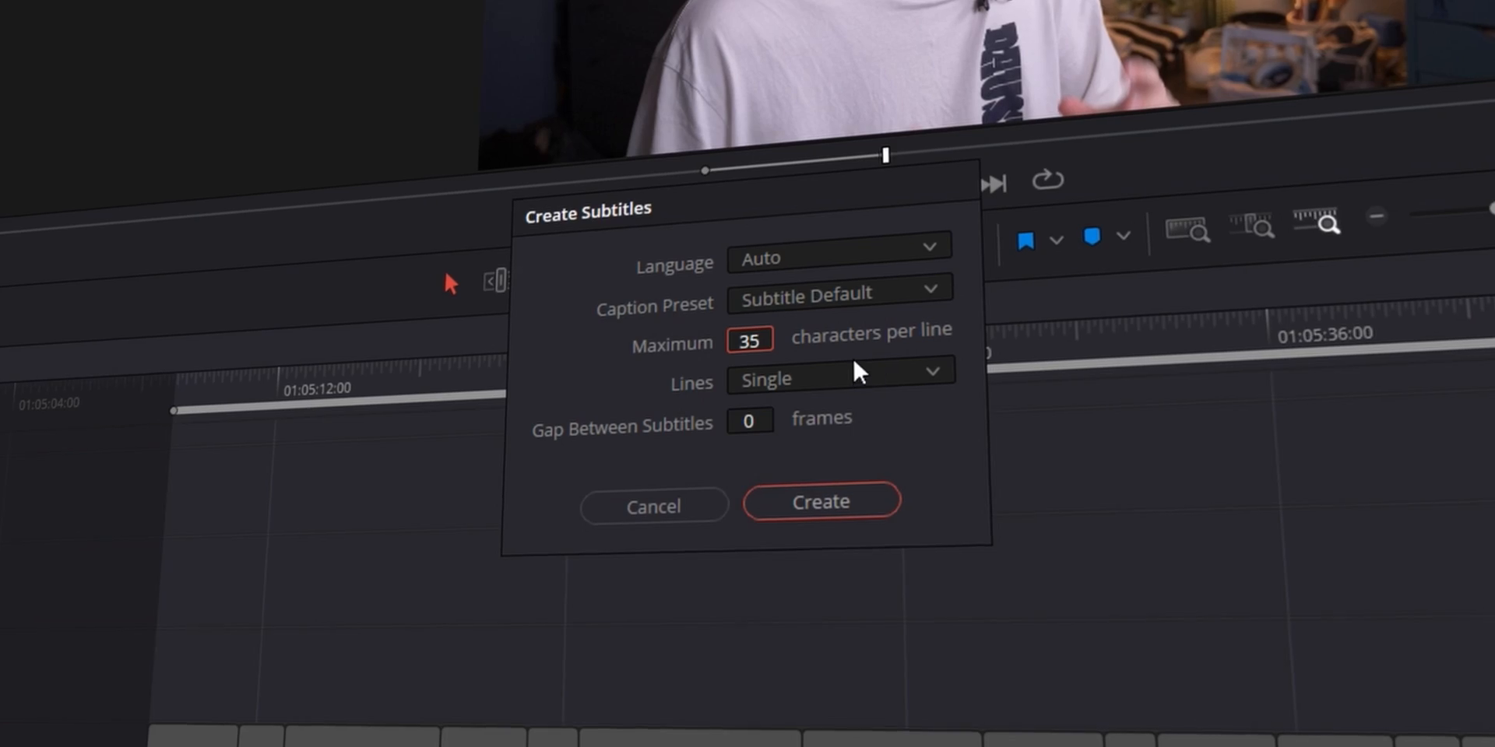
{"action": "left_click", "coordinate": [839, 379]}
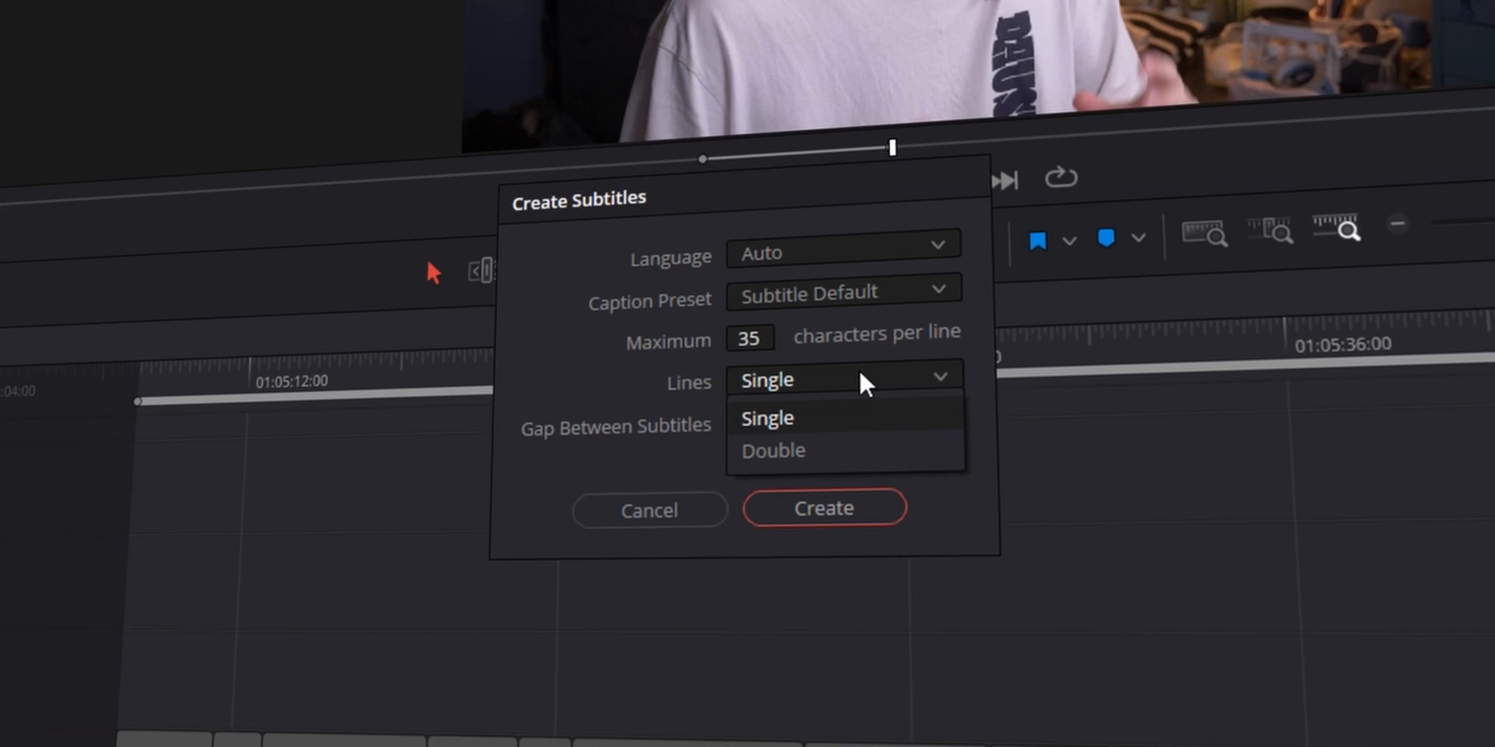
{"action": "left_click", "coordinate": [824, 506]}
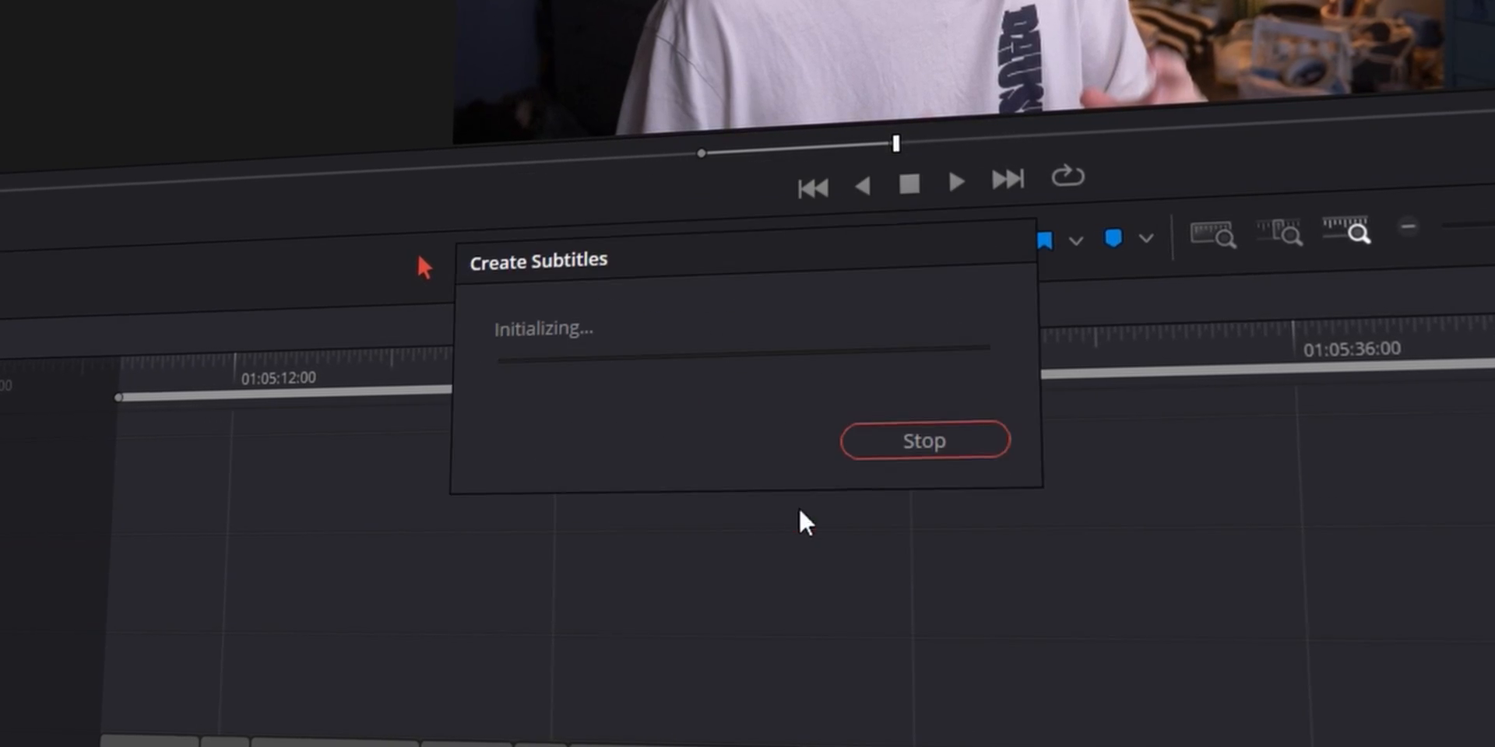
- Wait for generation, then select the first caption in the Inspector's Captions list
{"action": "left_click", "coordinate": [922, 440]}
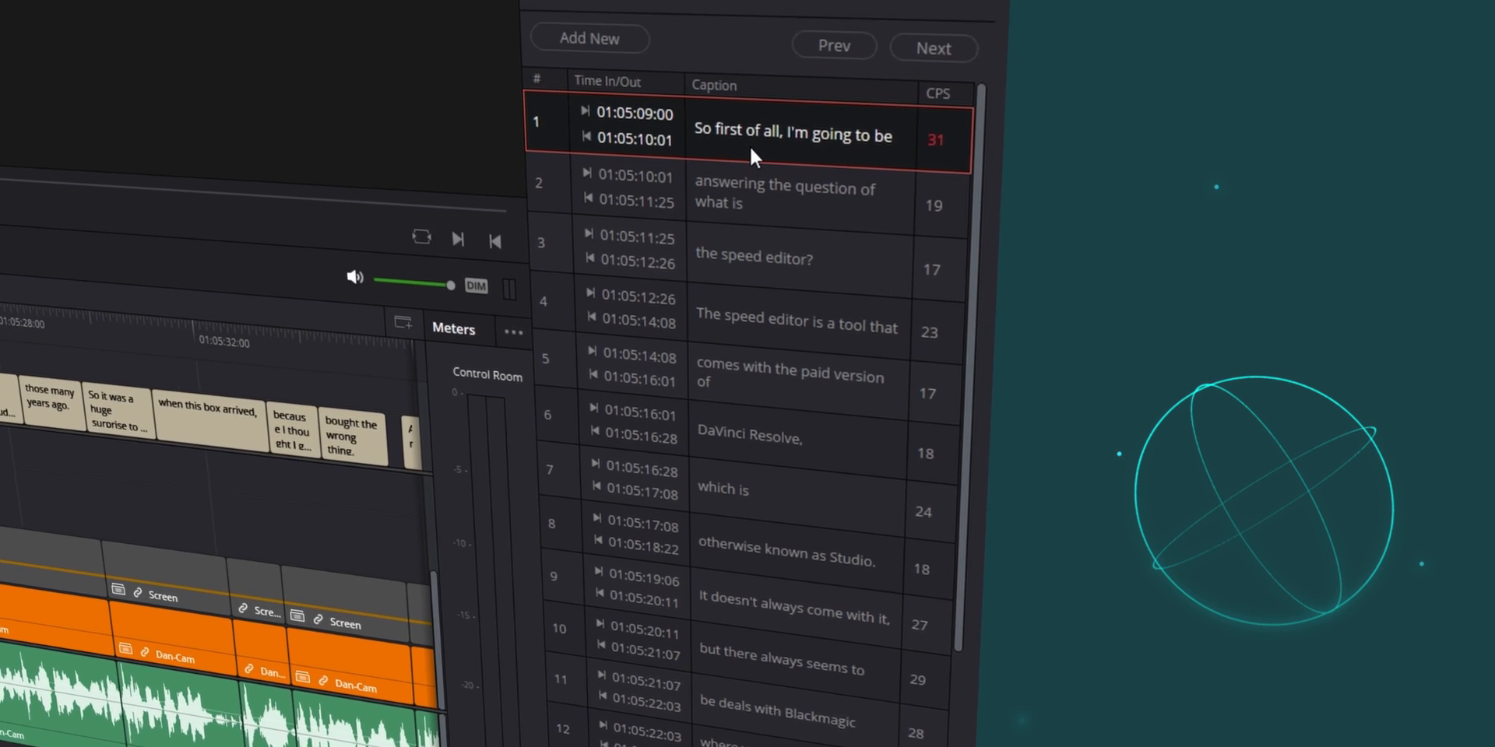
{"action": "left_click", "coordinate": [753, 258]}
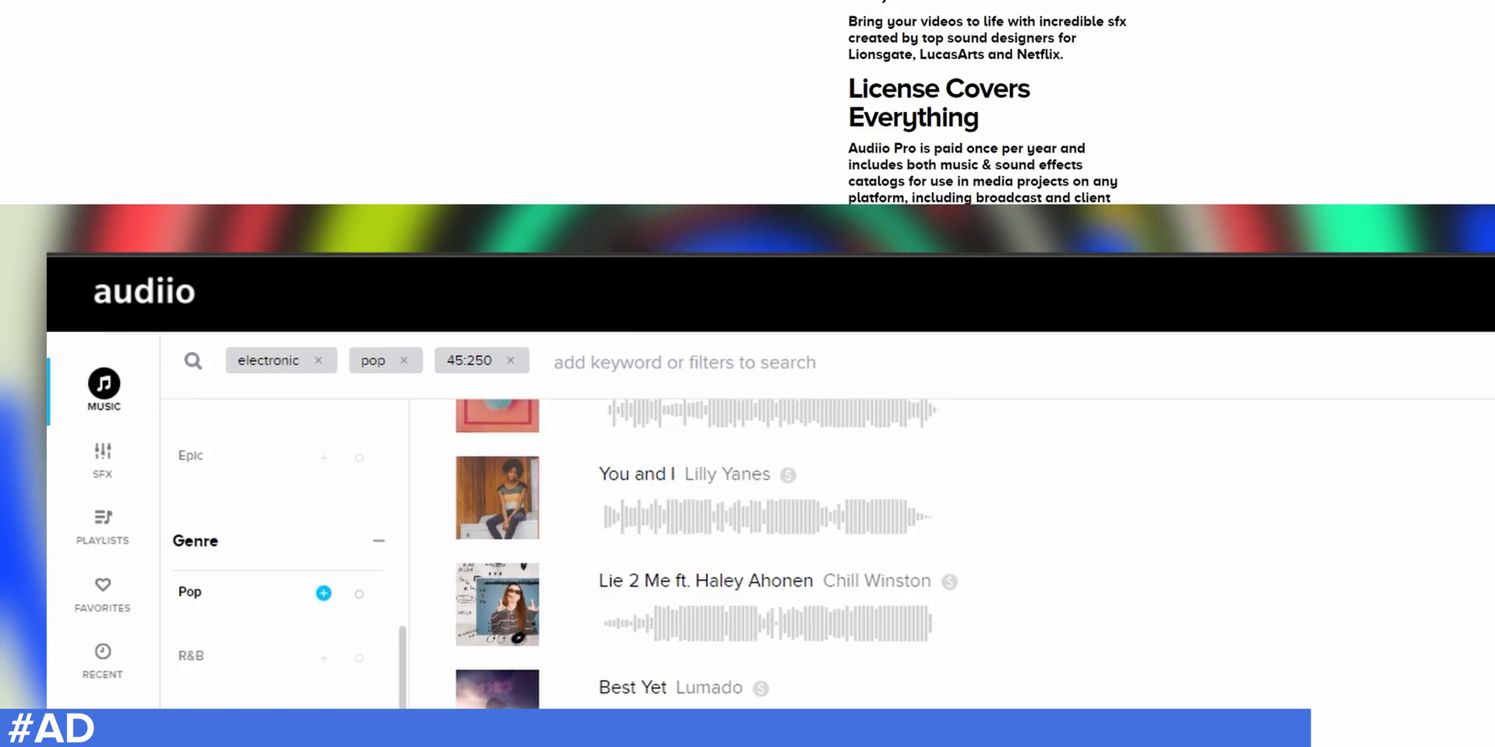
- Download the featured Audiio song and browse the Music library filtered by Mood and Genre
{"action": "scroll", "scroll_direction": "down", "scroll_amount": 3}
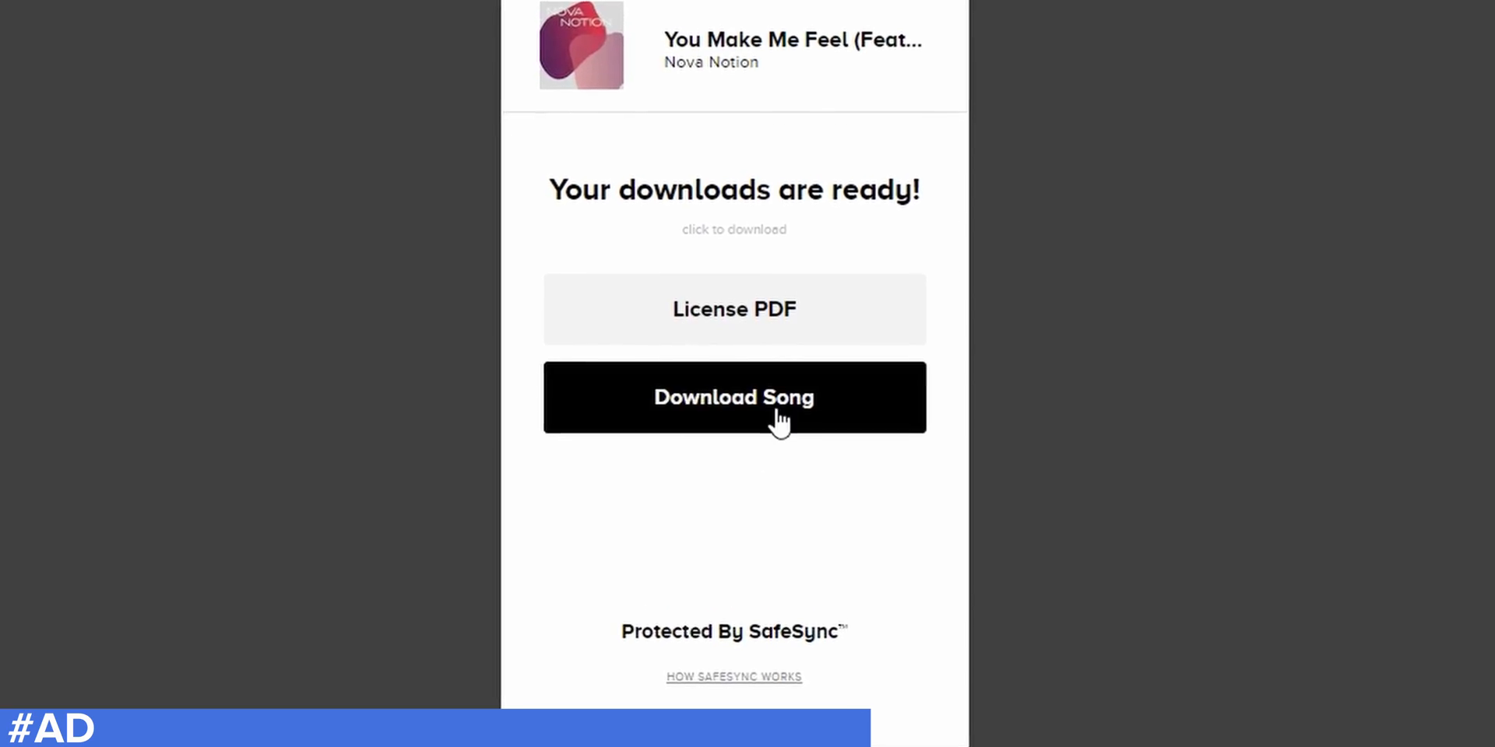
{"action": "left_click", "coordinate": [734, 398]}
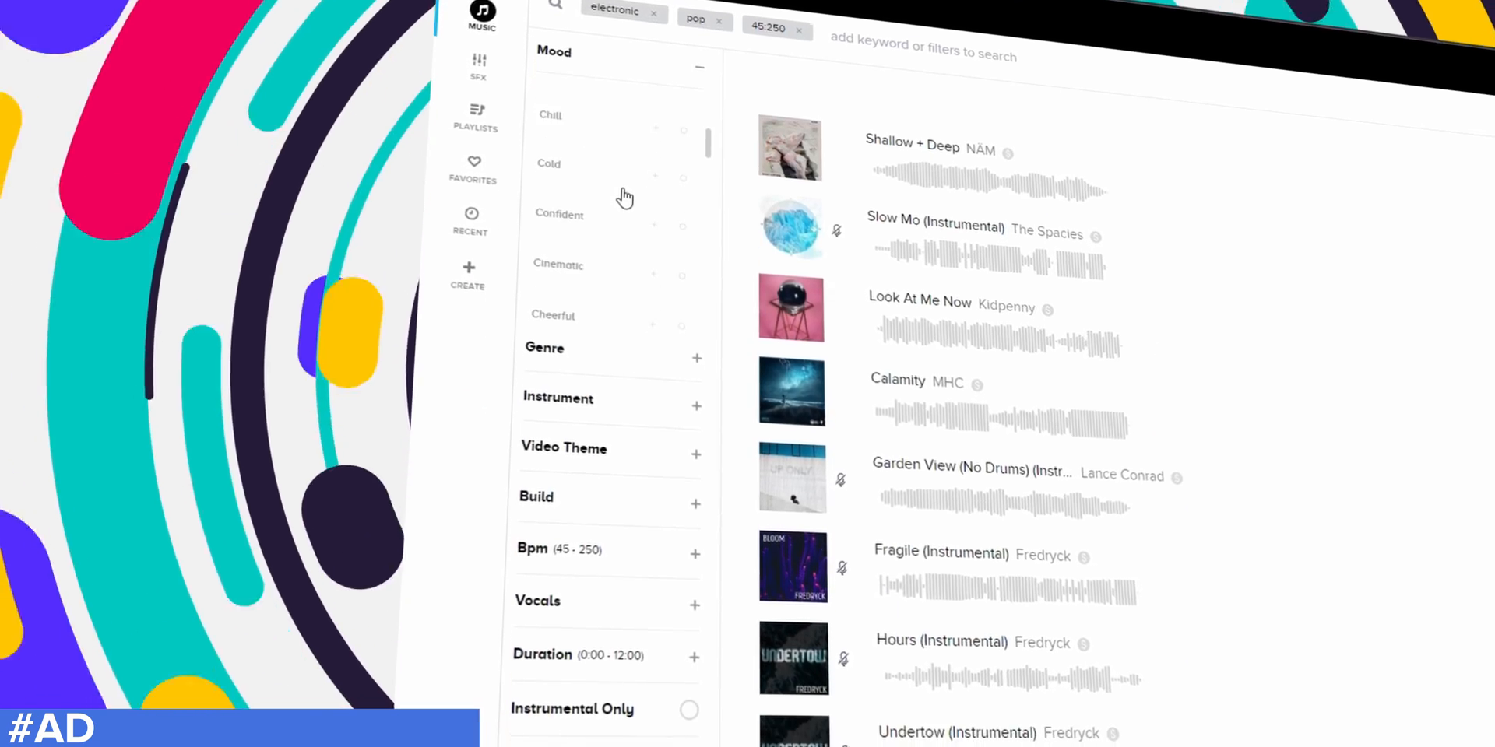
{"action": "scroll", "scroll_direction": "down", "scroll_amount": 3}
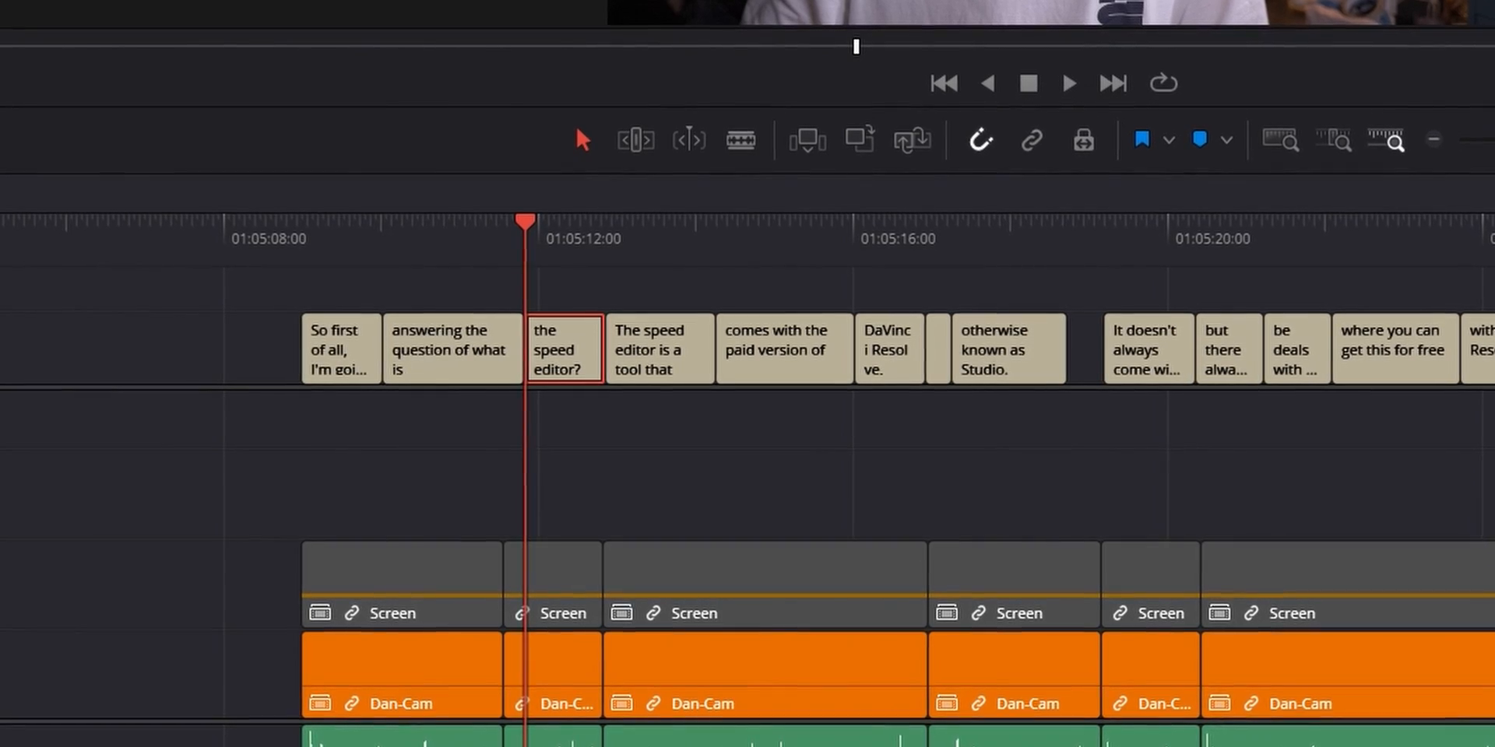
- Select a subtitle clip, set its Font Face to Extrabold, and enable Customize Caption size
{"action": "left_click", "coordinate": [824, 258]}
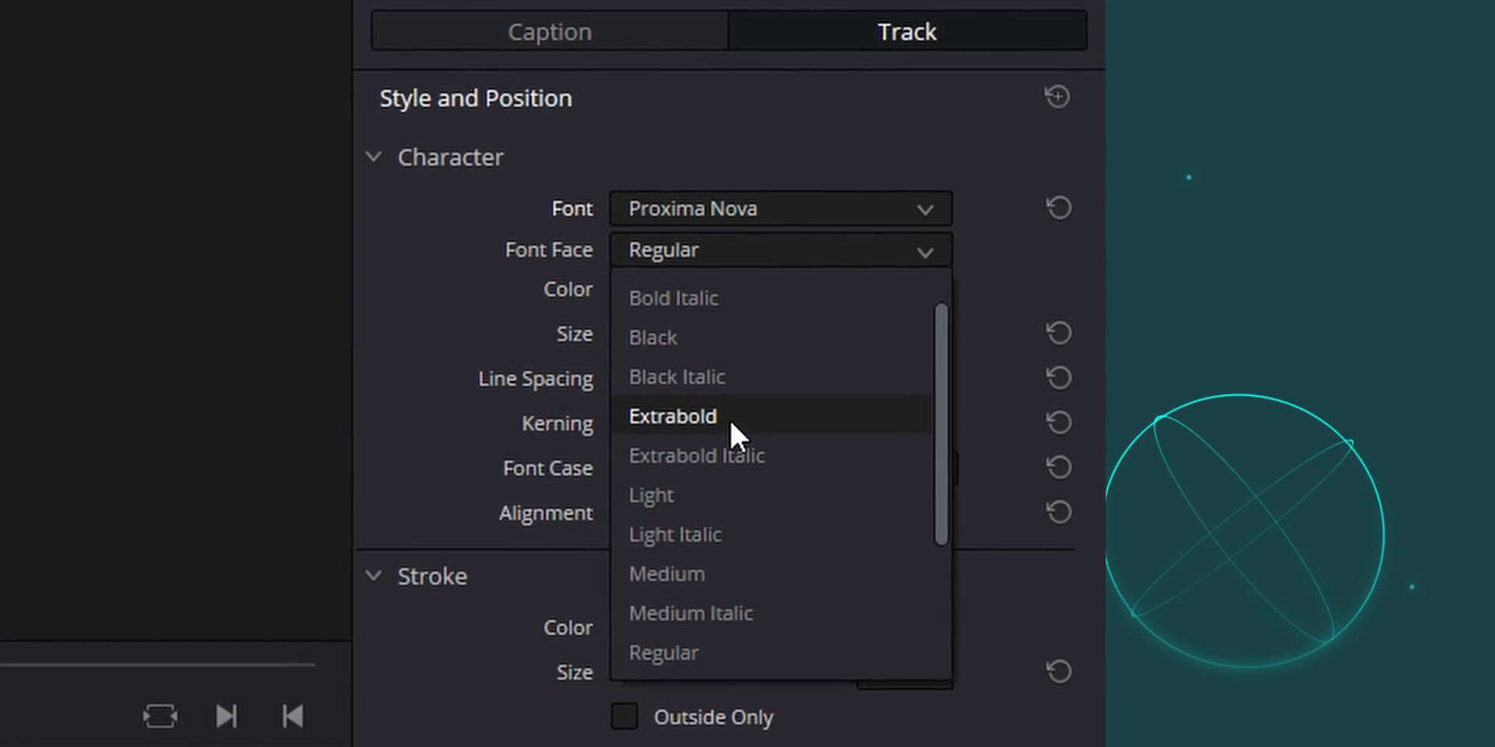
{"action": "left_click", "coordinate": [651, 495]}
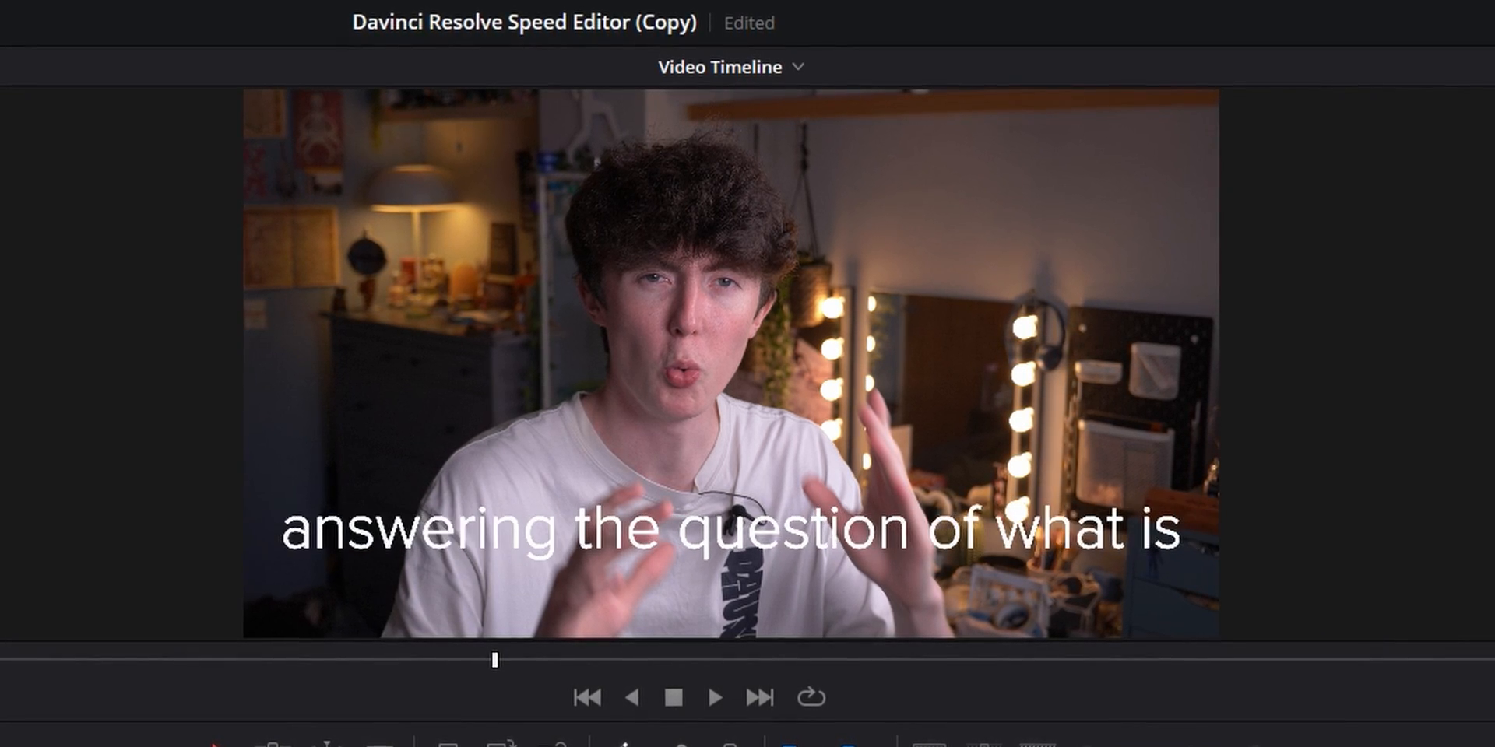
{"action": "left_click", "coordinate": [714, 697]}
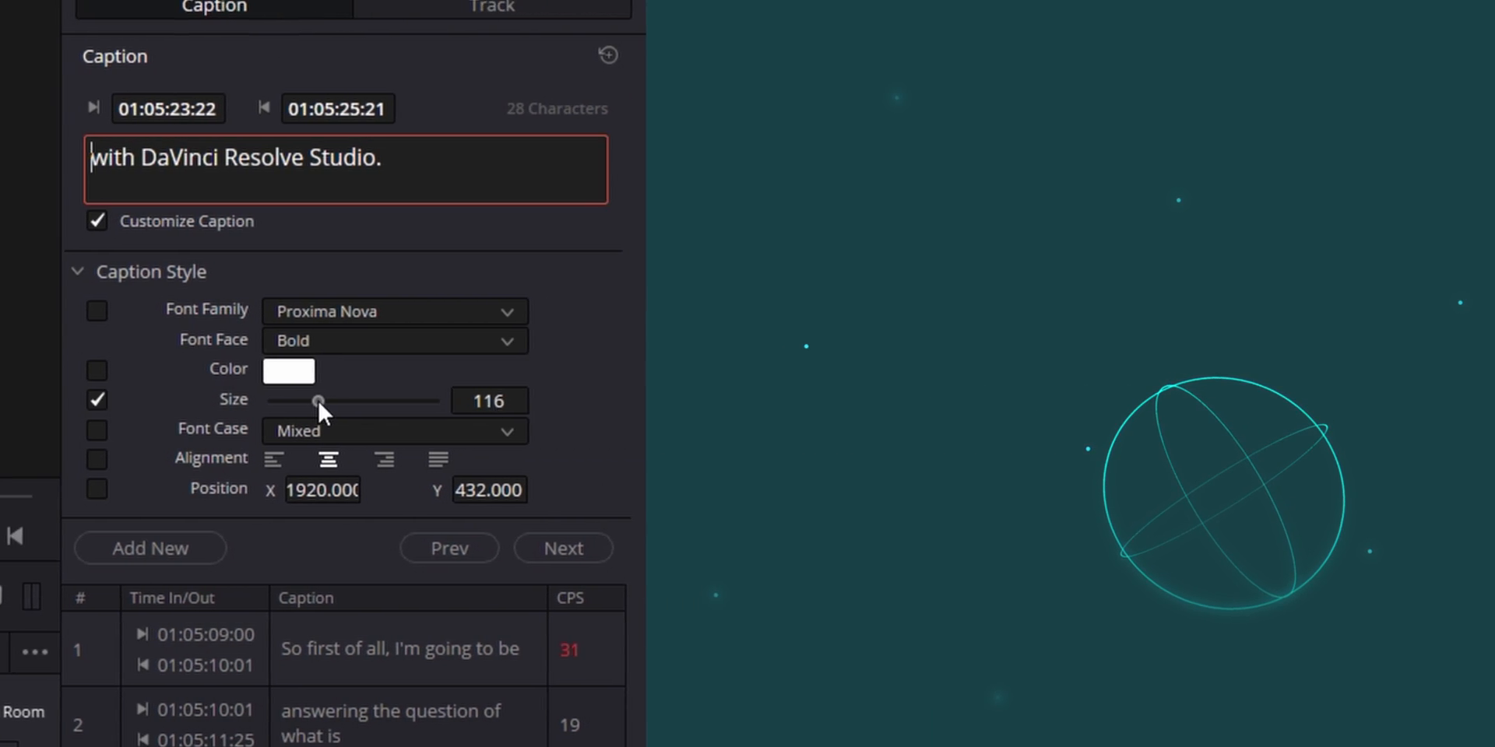
- Set the caption to size 136, Proxima Nova Cond Extrabold, Position Y 201
{"action": "left_click_drag", "start_coordinate": [320, 400], "coordinate": [331, 400]}
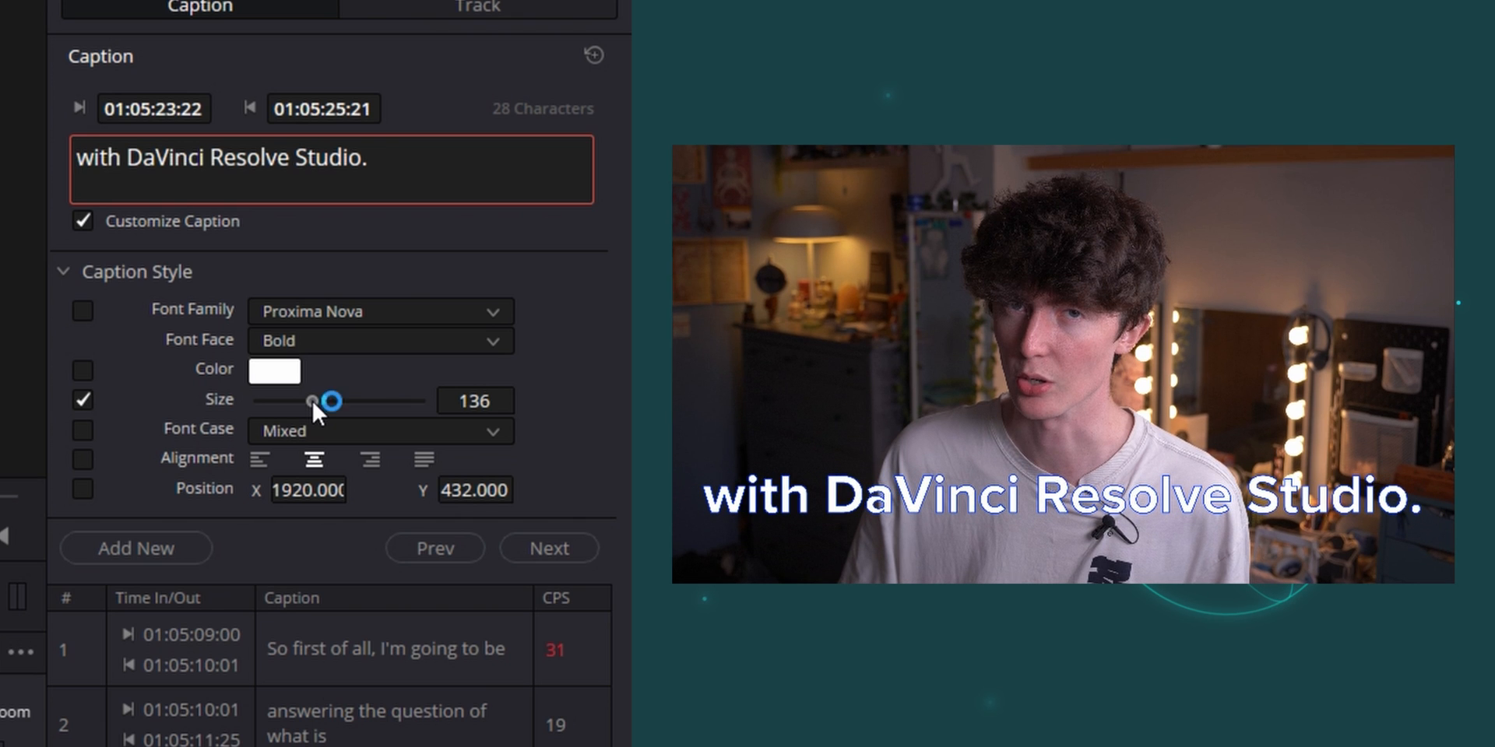
{"action": "left_click", "coordinate": [379, 310]}
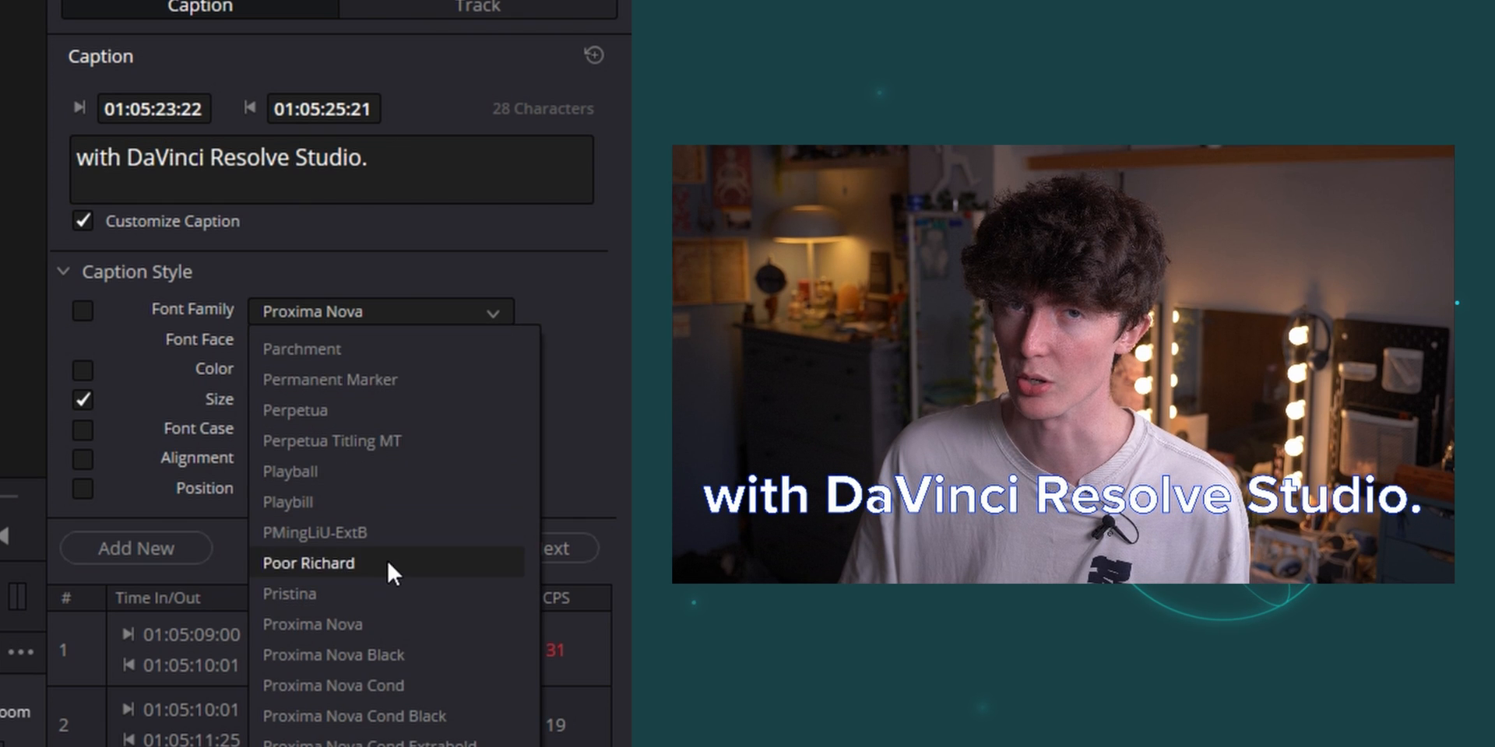
{"action": "left_click", "coordinate": [353, 742]}
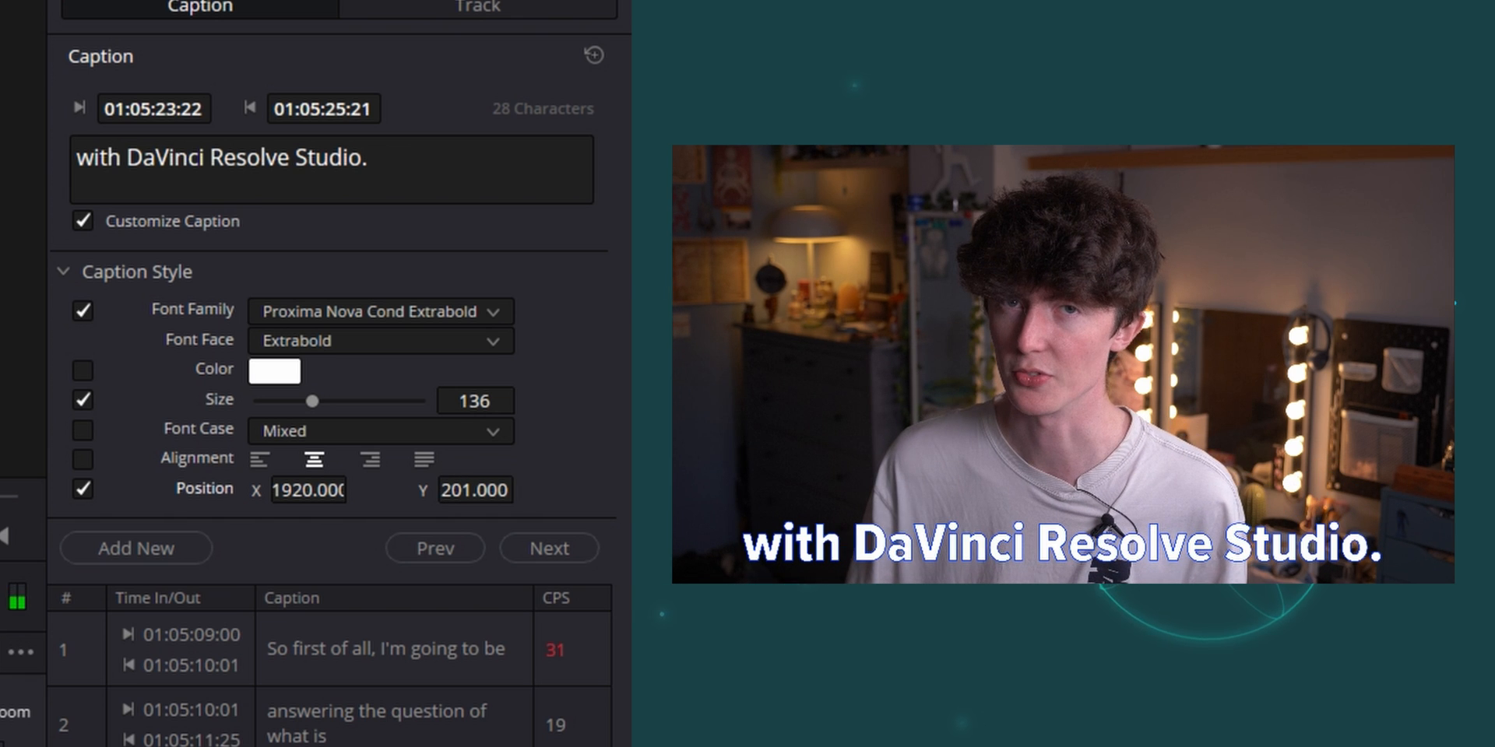
{"action": "left_click", "coordinate": [892, 221]}
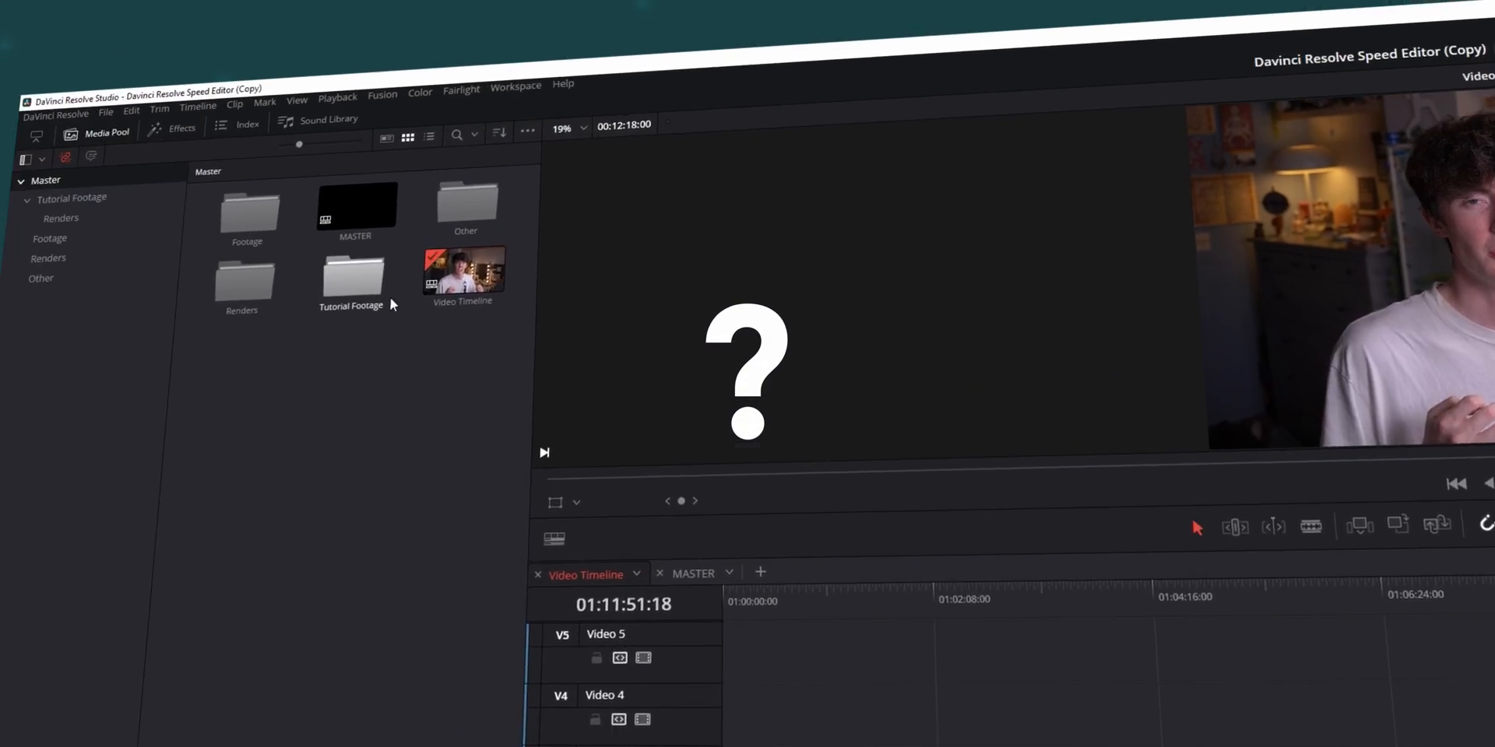
- Show Audio Transcription's Transcribe and Clear Transcription options for the Video Timeline
{"action": "right_click", "coordinate": [462, 270]}
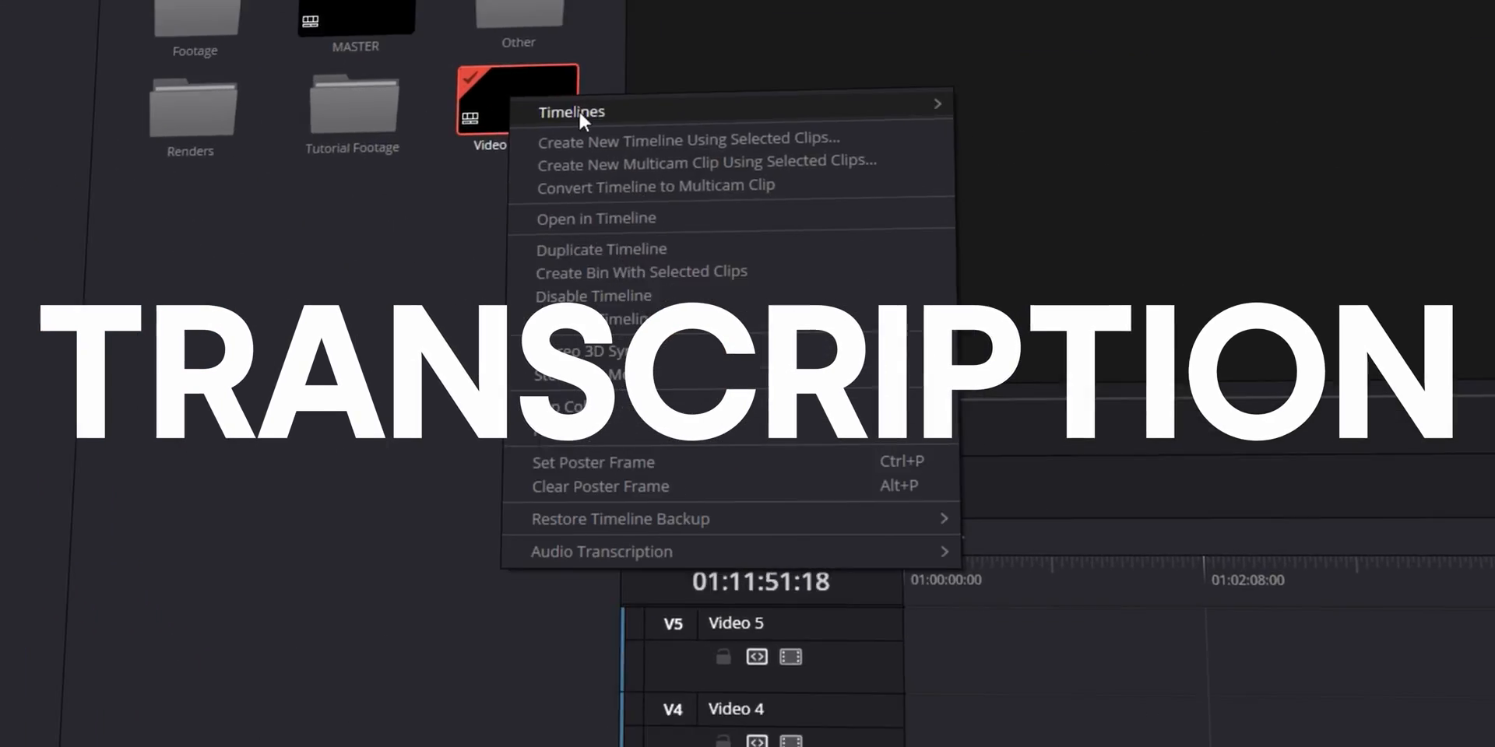
{"action": "mouse_move", "coordinate": [602, 552]}
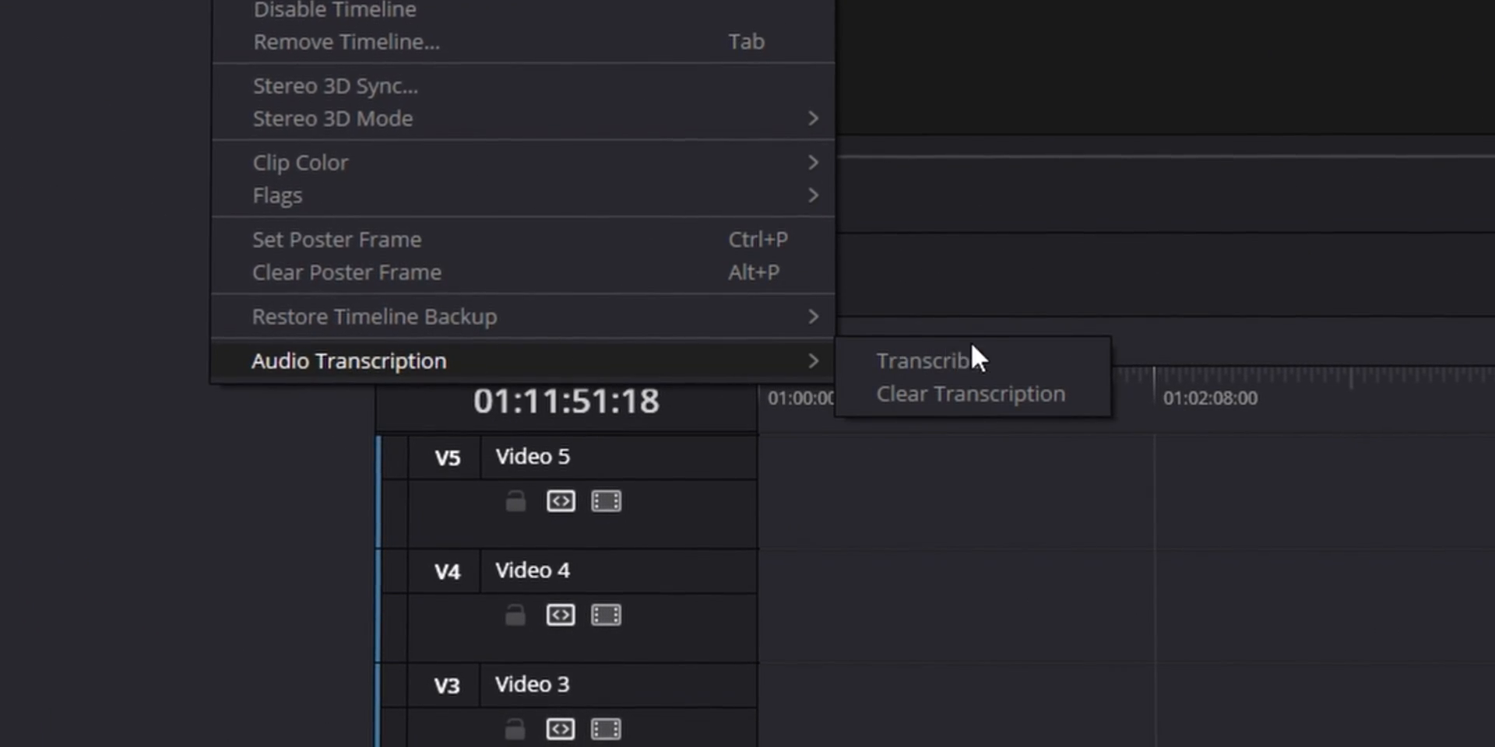
{"action": "left_click", "coordinate": [931, 361]}
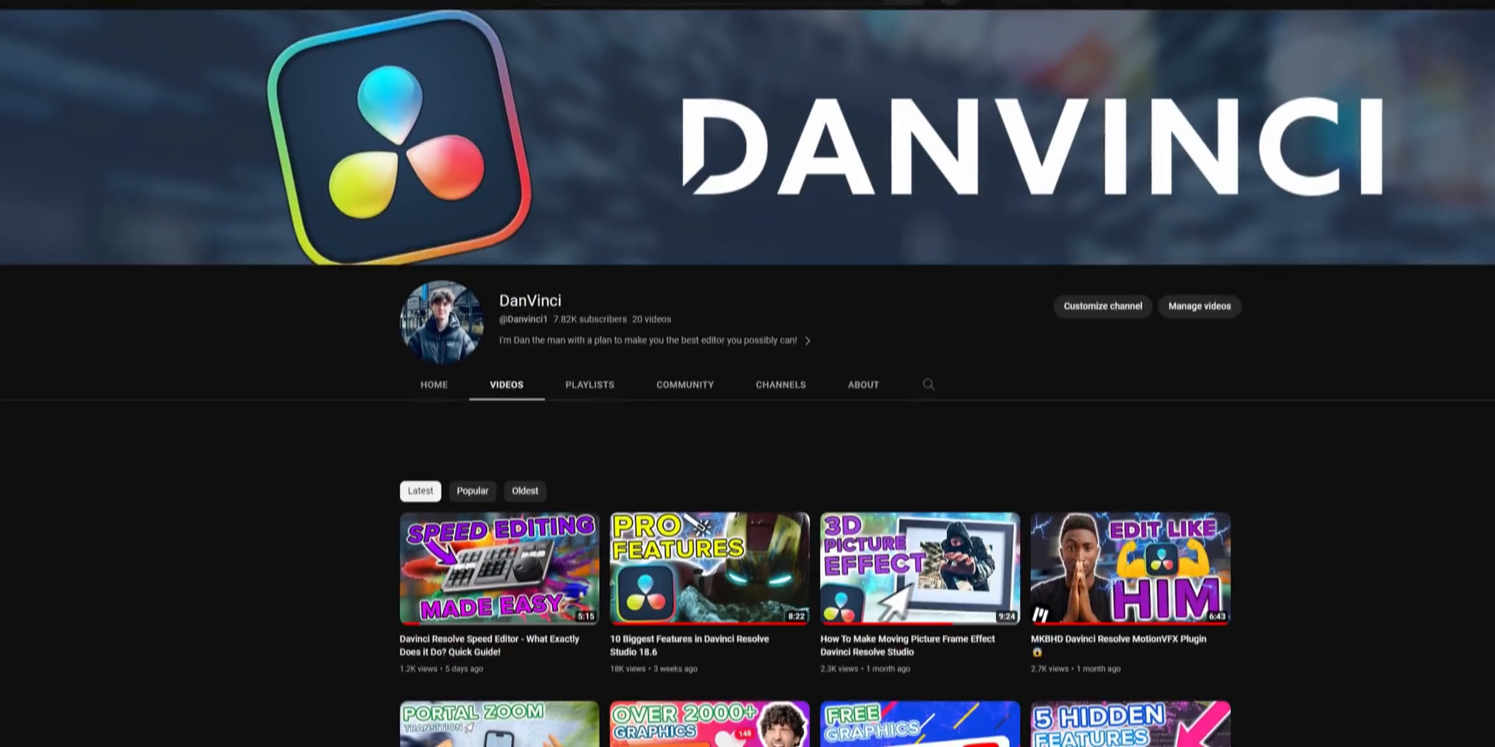
- On the 10 Biggest Features video, comment 'PLEASEEEE SHOW ME HOW TO MAKE MY FOOTA'
{"action": "scroll", "scroll_direction": "down", "scroll_amount": 3}
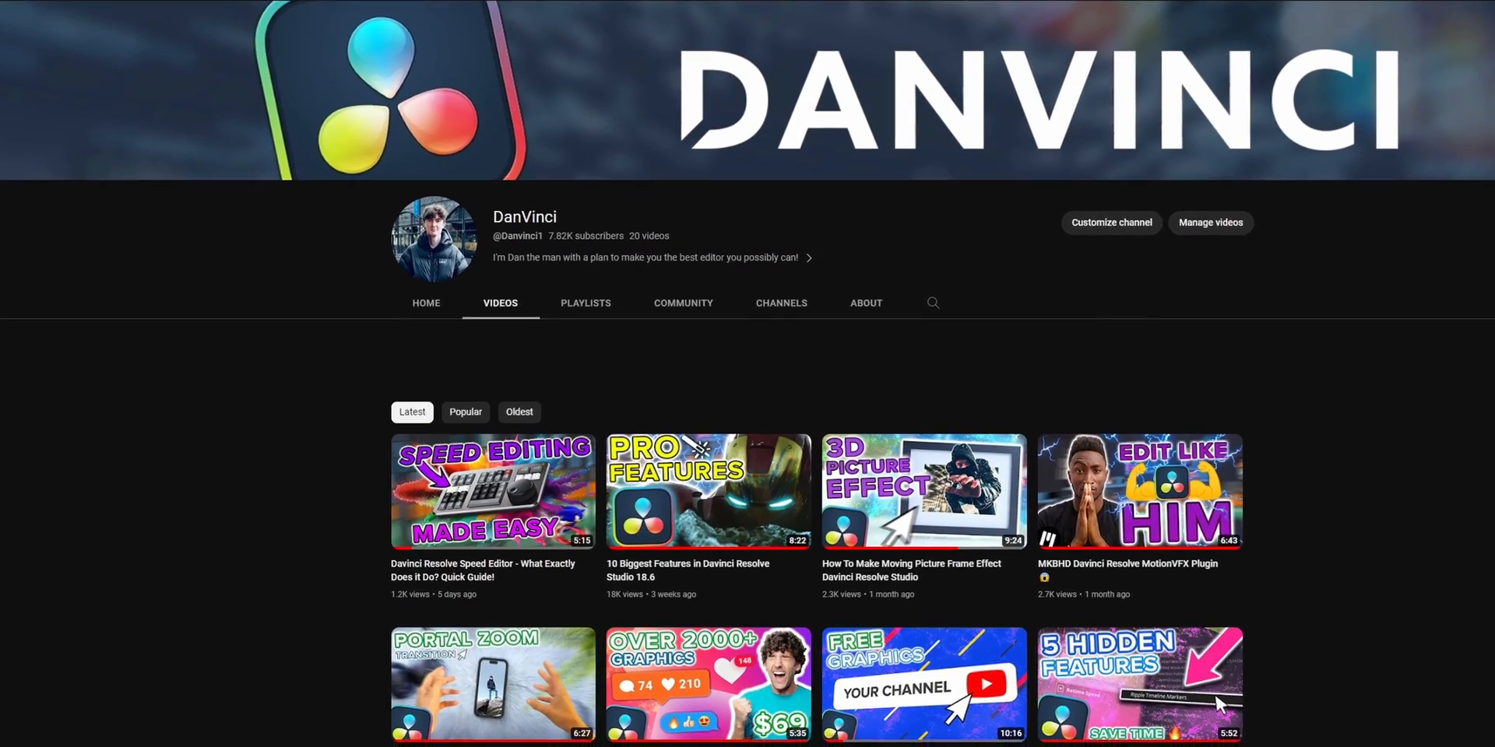
{"action": "scroll", "scroll_direction": "down", "scroll_amount": 3}
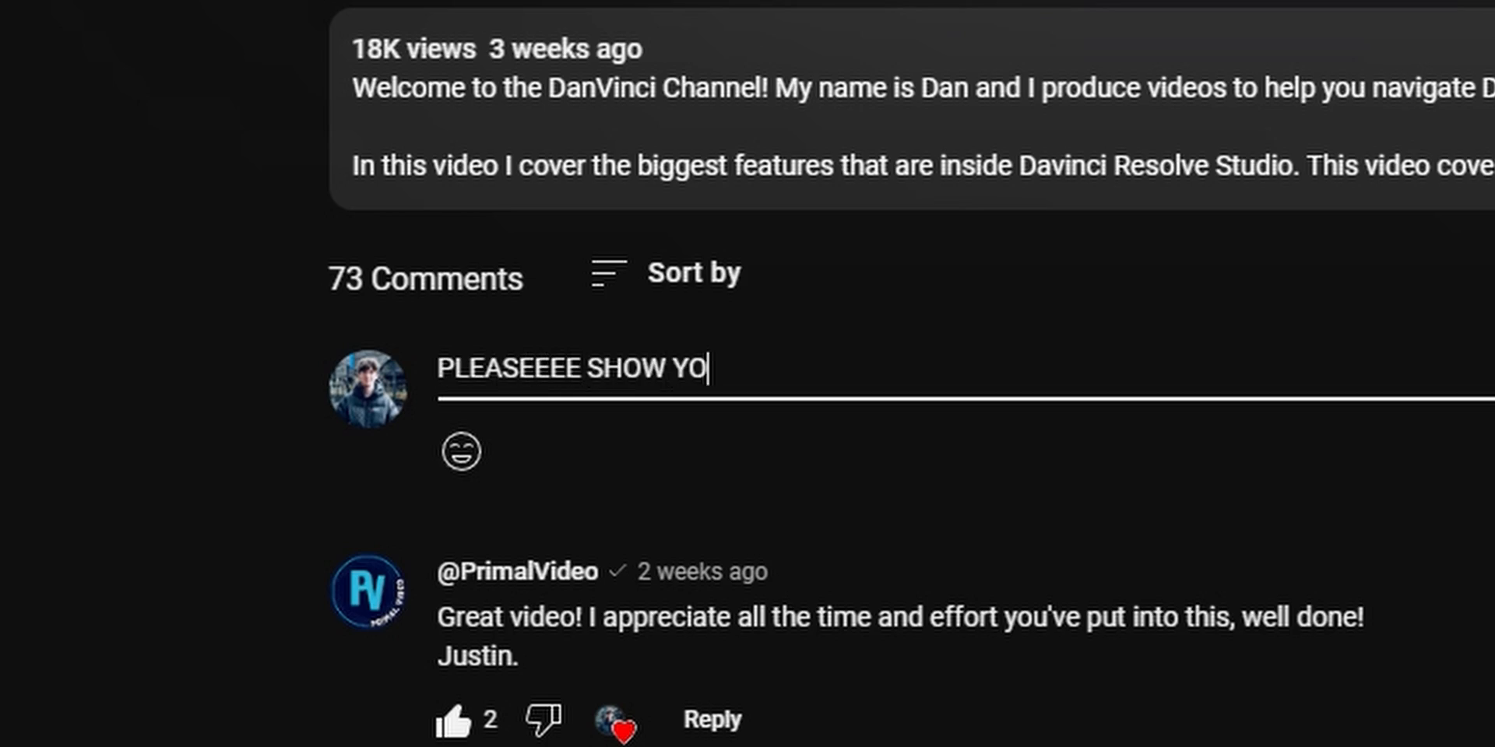
{"action": "type", "text": "ME HOW TO MAKE MY FOOTA"}
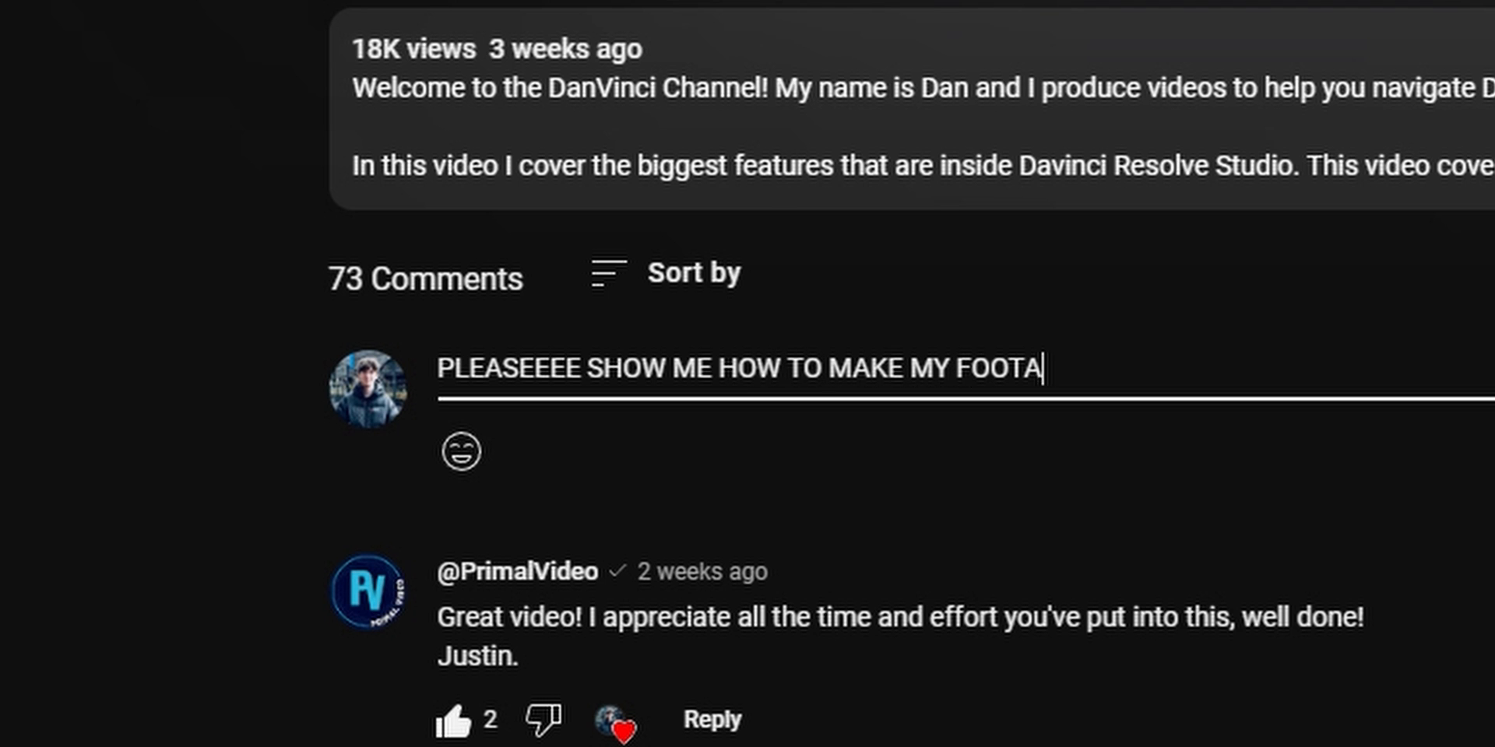